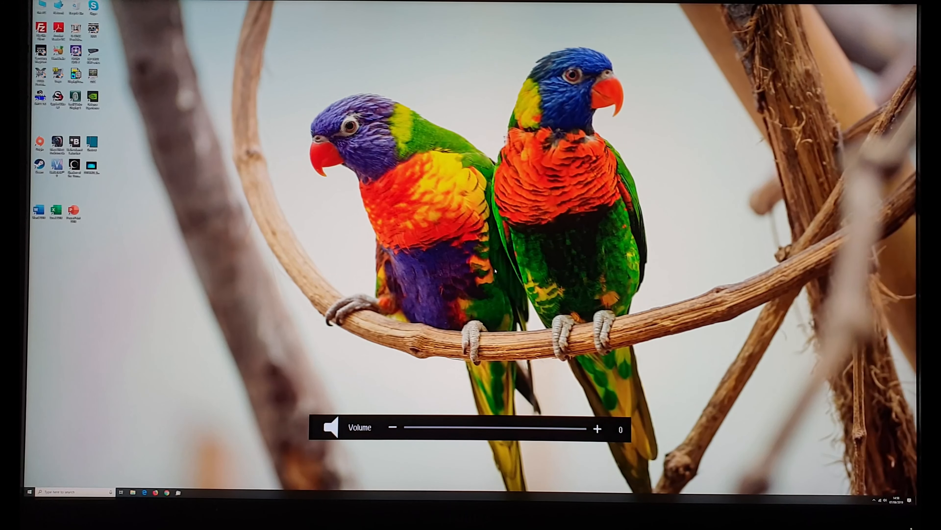
Raise the Volume slider from 0 to 45 using the volume hotkey.
click(597, 427)
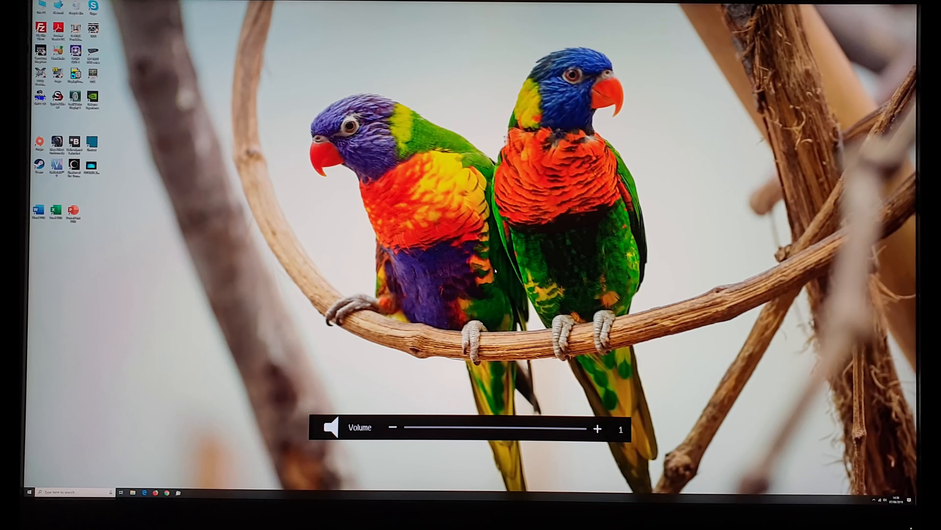
click(391, 427)
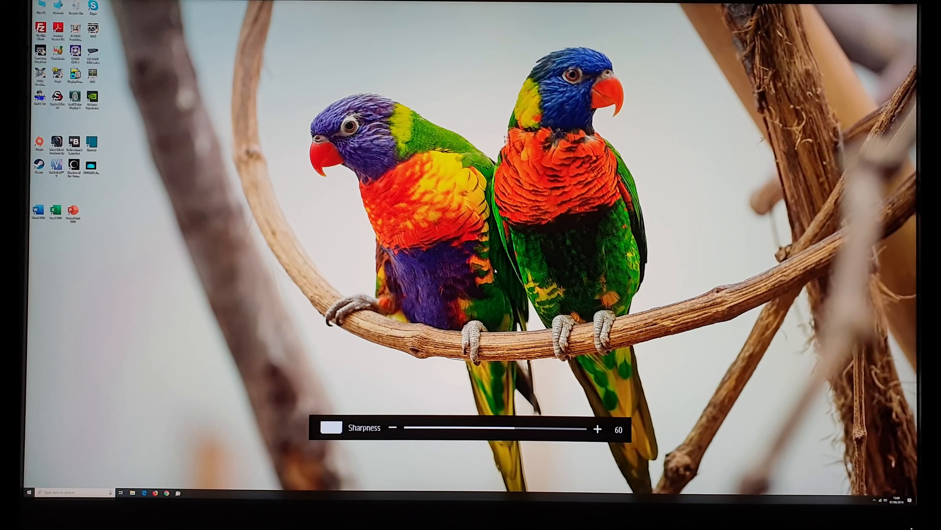
click(392, 428)
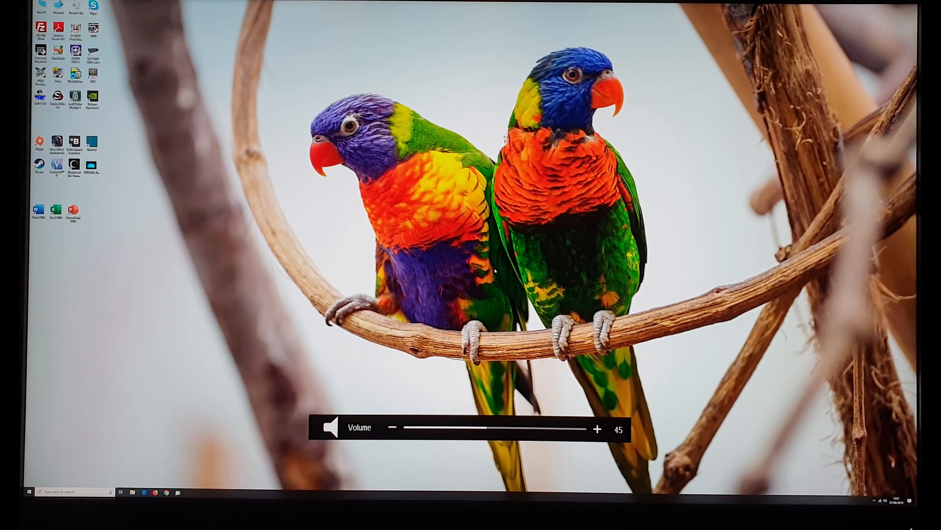
Bring up the main OSD menu at LowBlue Mode, currently On.
click(392, 427)
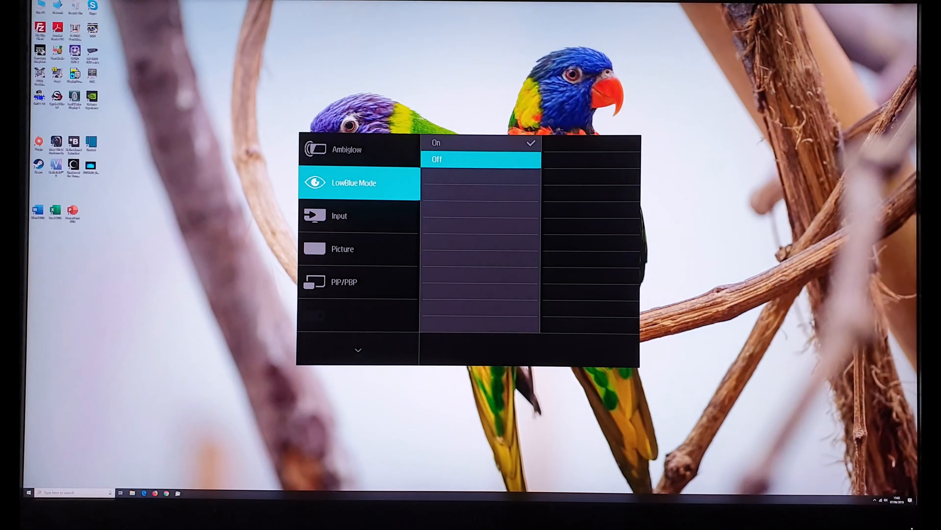
Browse the Input source submenu before lowering sharpness to 50.
click(339, 216)
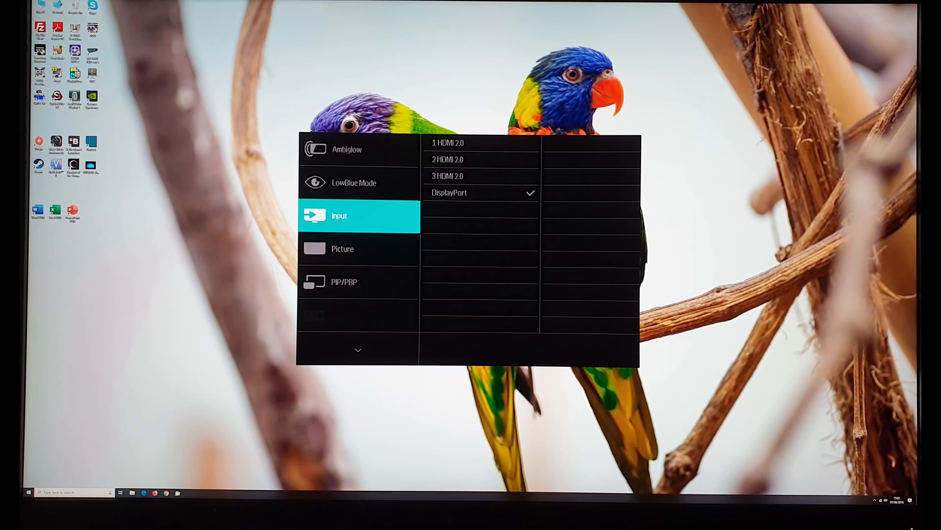
click(343, 249)
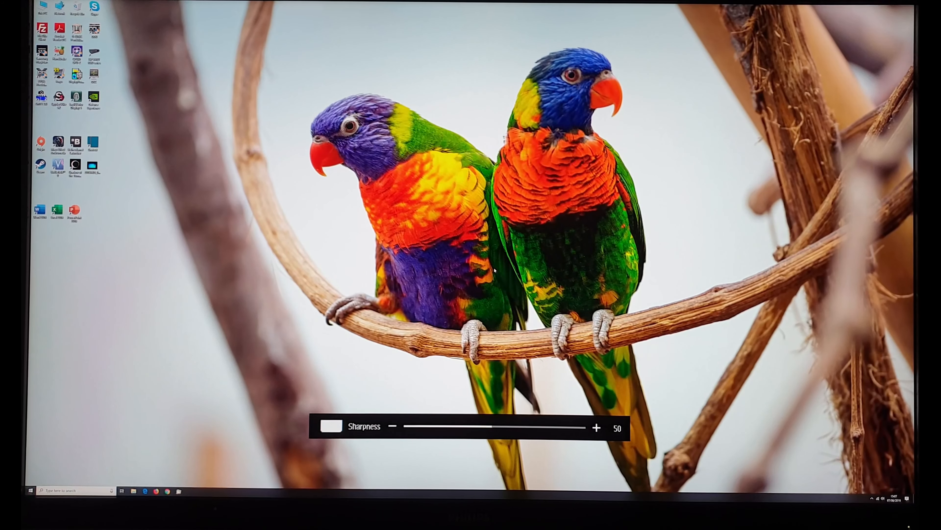
click(596, 427)
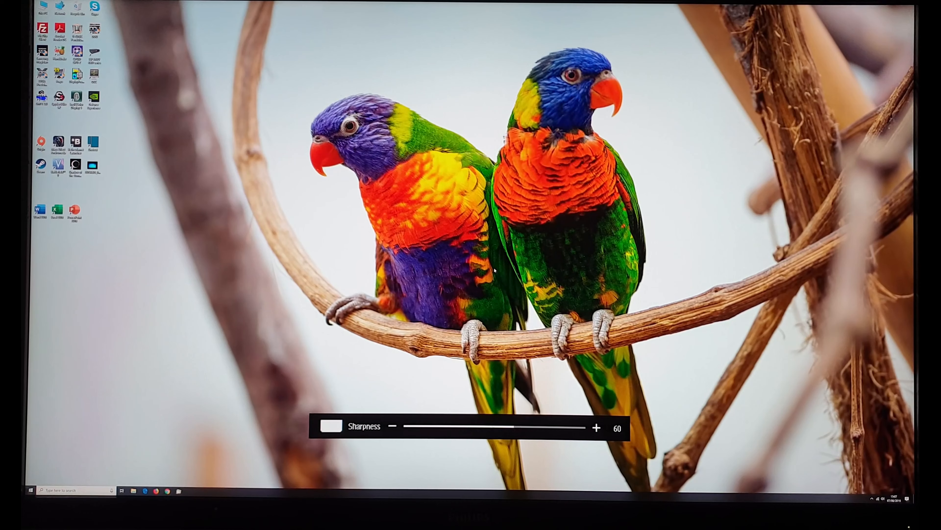
click(596, 427)
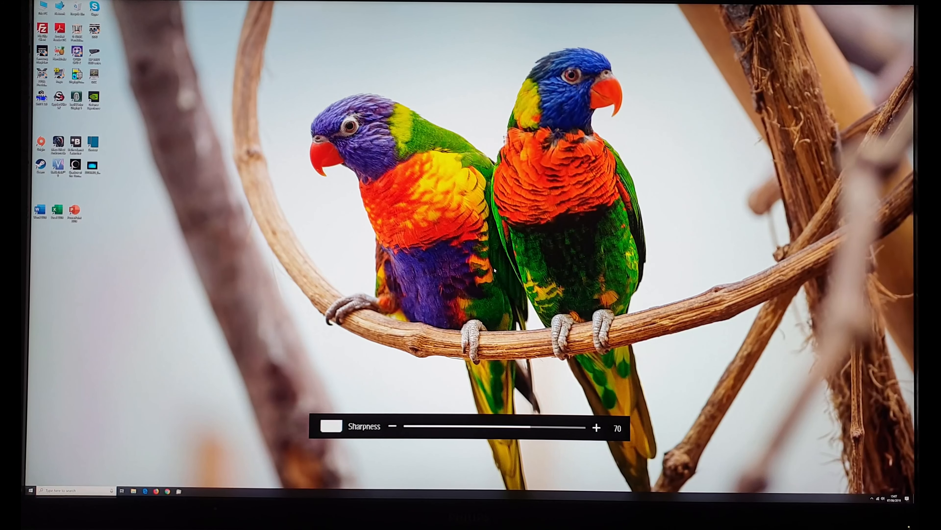
click(596, 427)
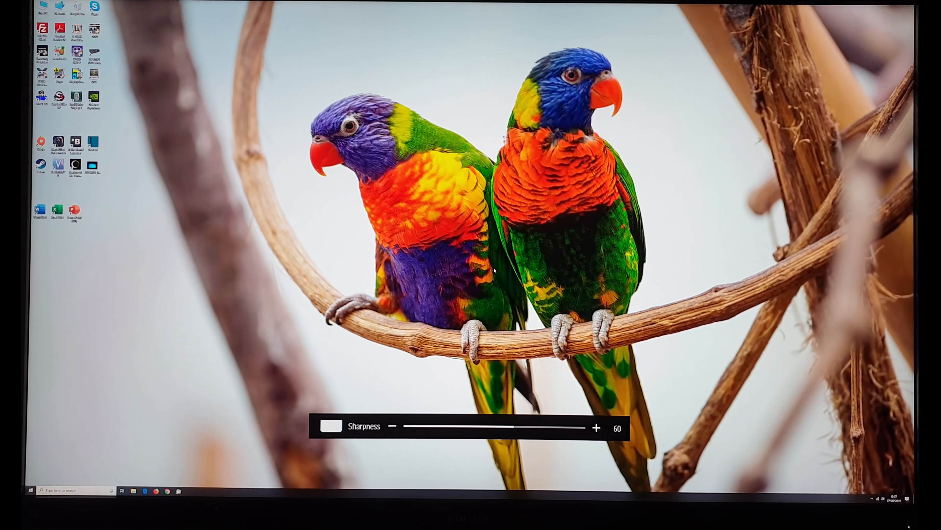
click(392, 426)
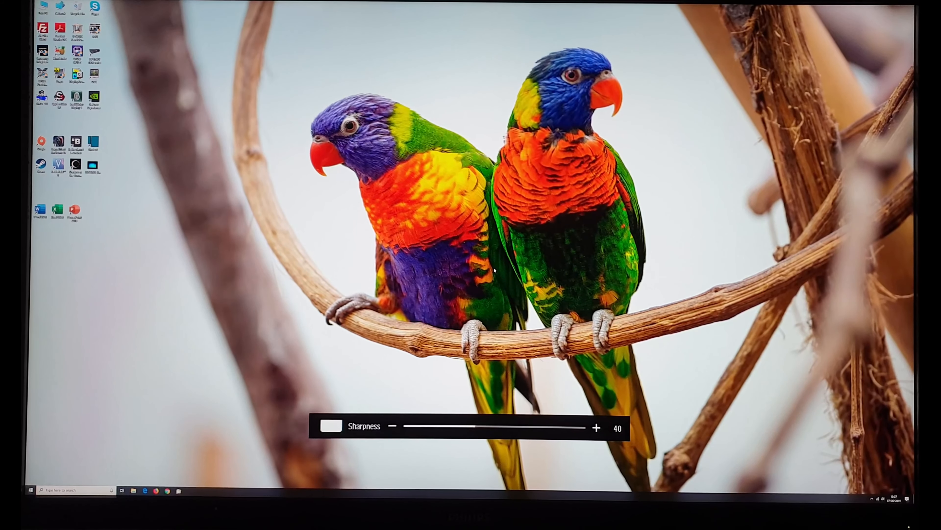
click(392, 428)
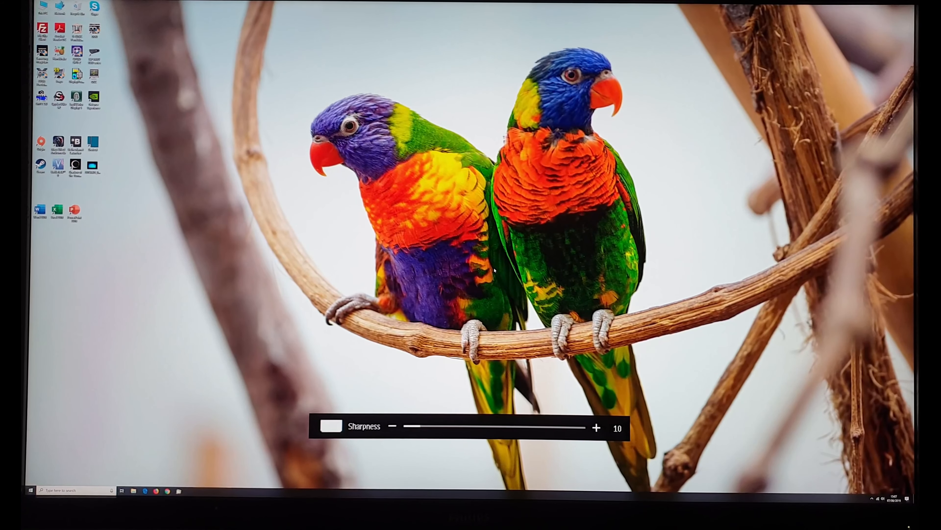
click(595, 427)
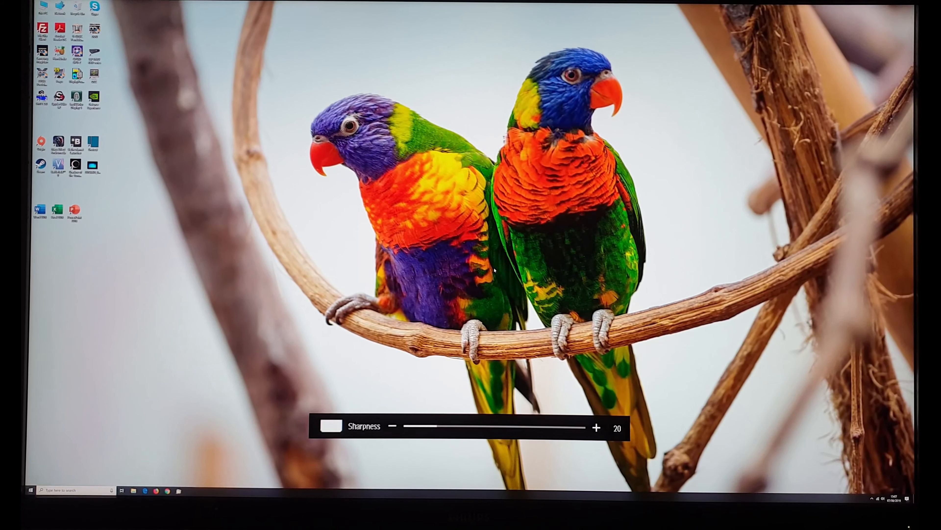
click(596, 427)
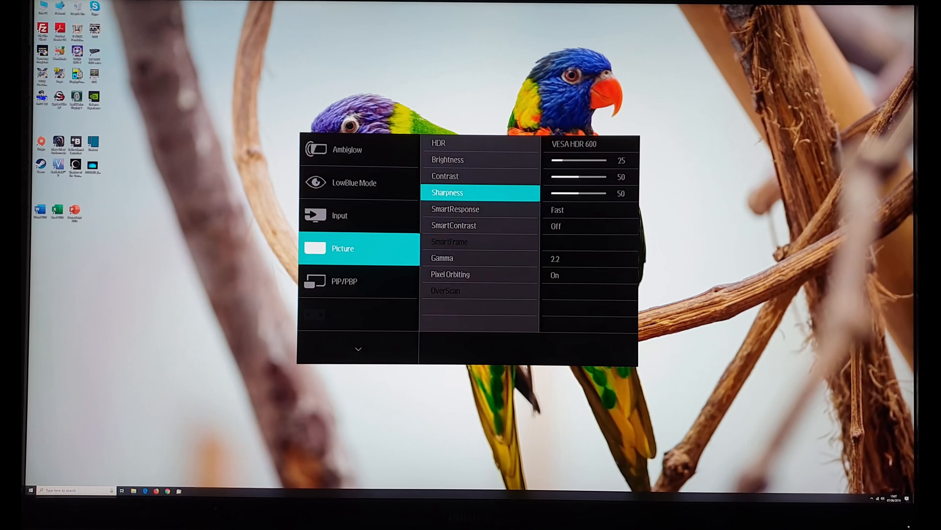
click(455, 209)
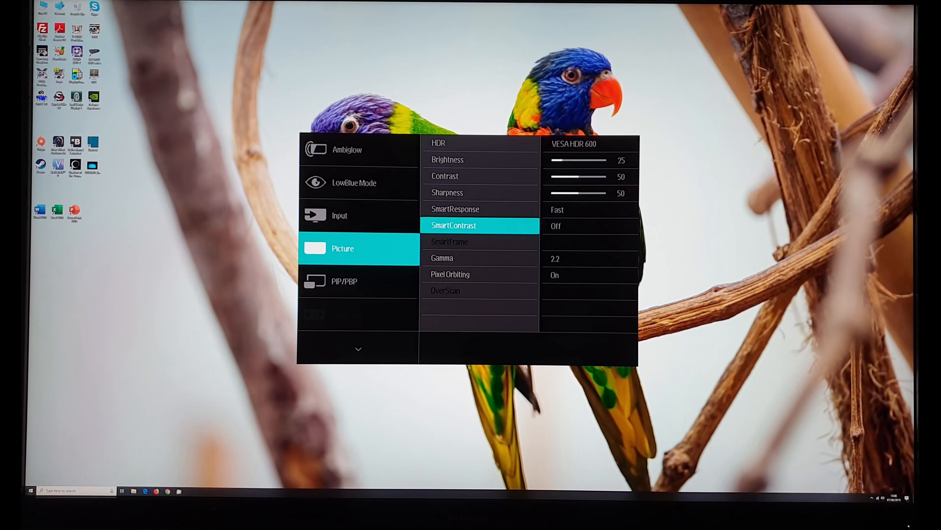
click(454, 225)
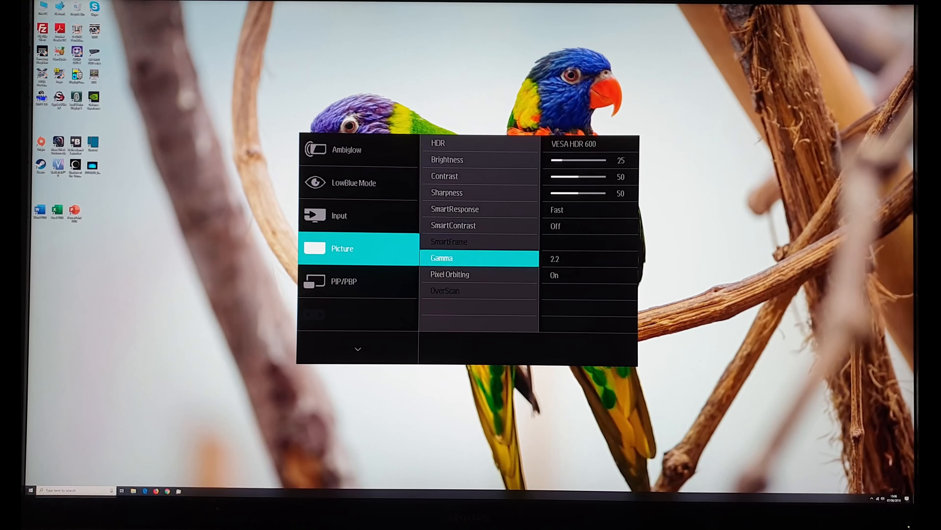
click(442, 258)
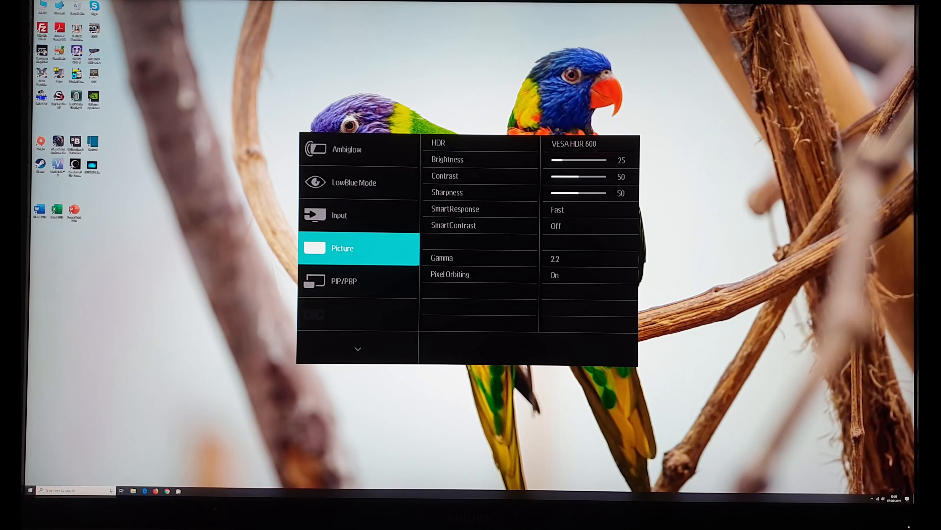
click(344, 281)
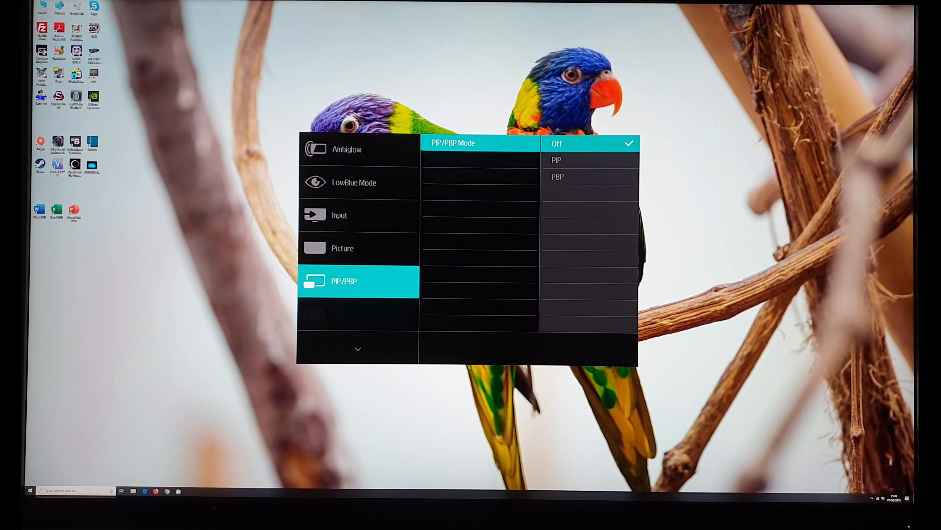
Set PIP/PBP Mode to PIP and enlarge the inset window to Large.
click(556, 160)
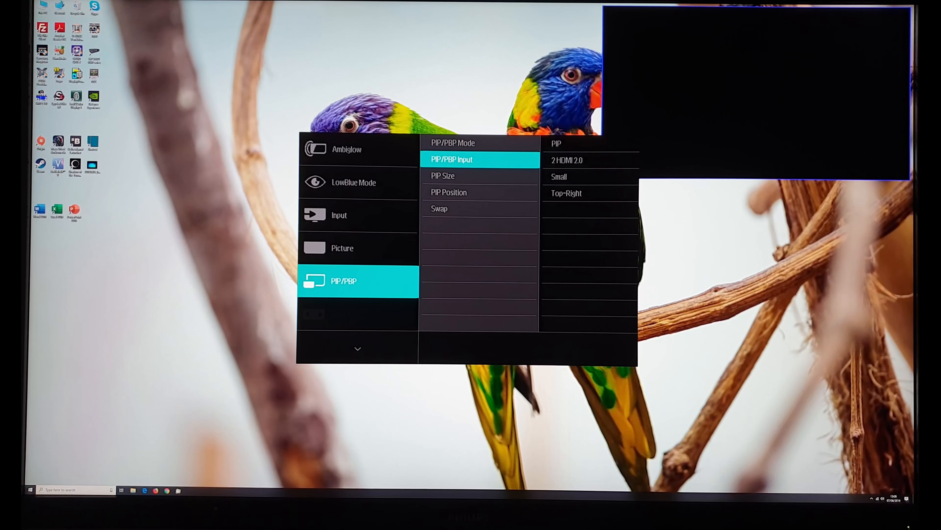
click(443, 175)
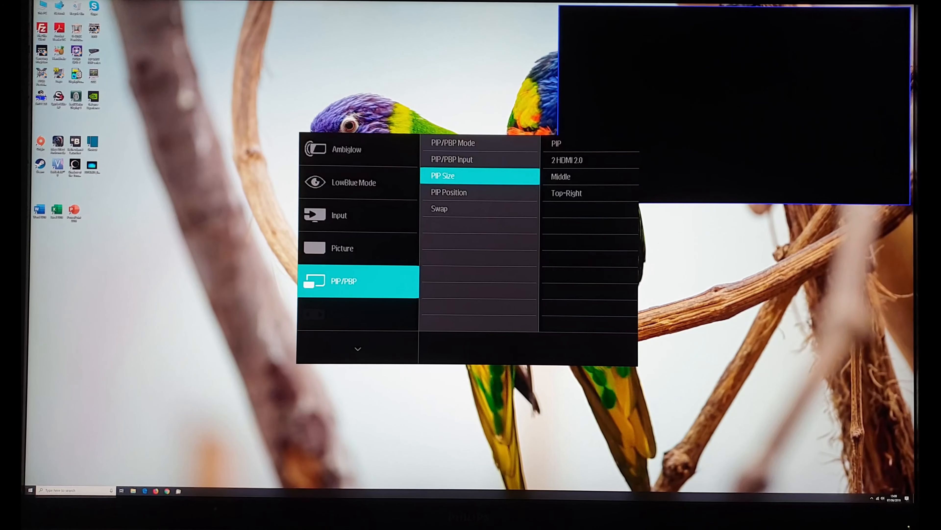
click(442, 175)
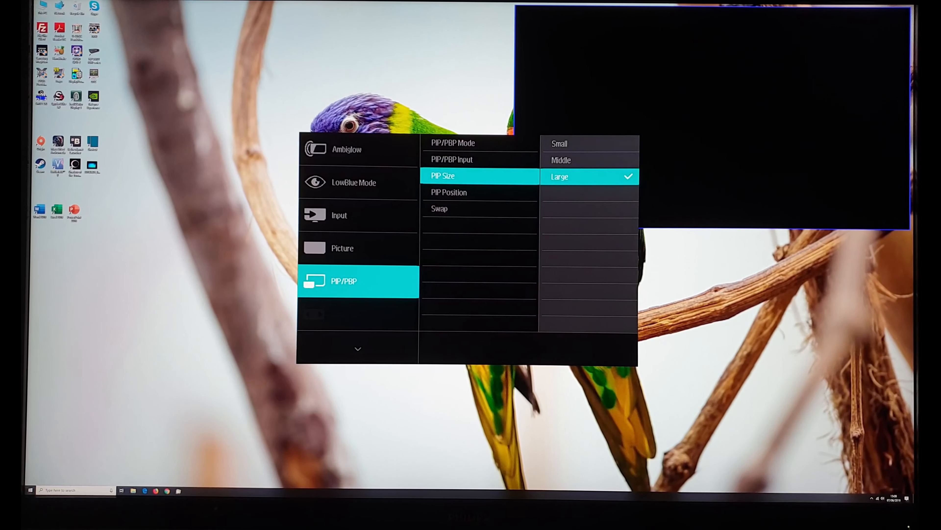
Keep PIP Position at Top-Right and leave the PIP/PBP menu.
click(449, 192)
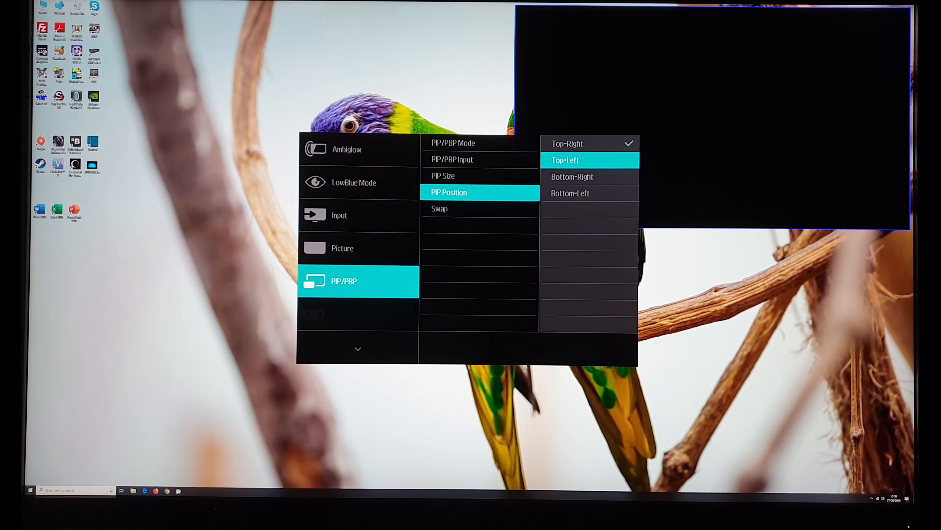
click(569, 193)
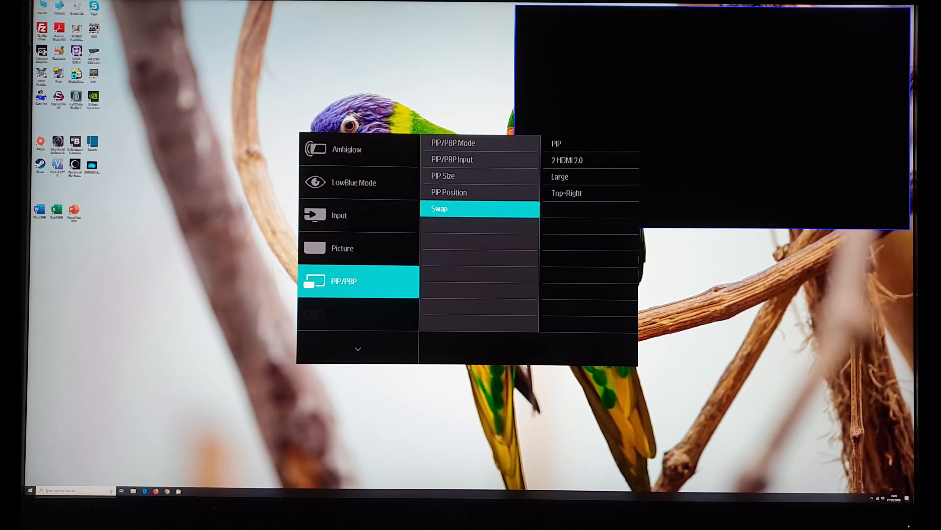
click(452, 143)
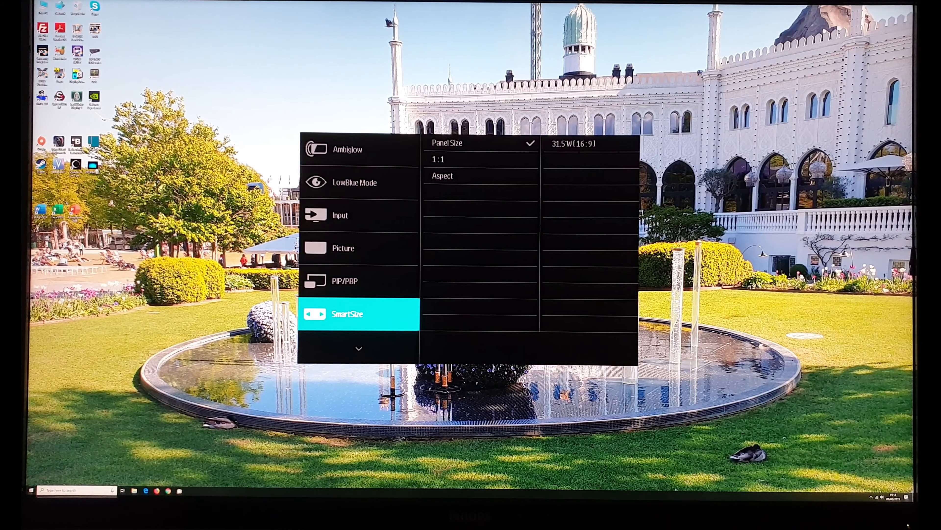
Show SmartSize with Panel Size at 31.5W (16:9).
click(456, 143)
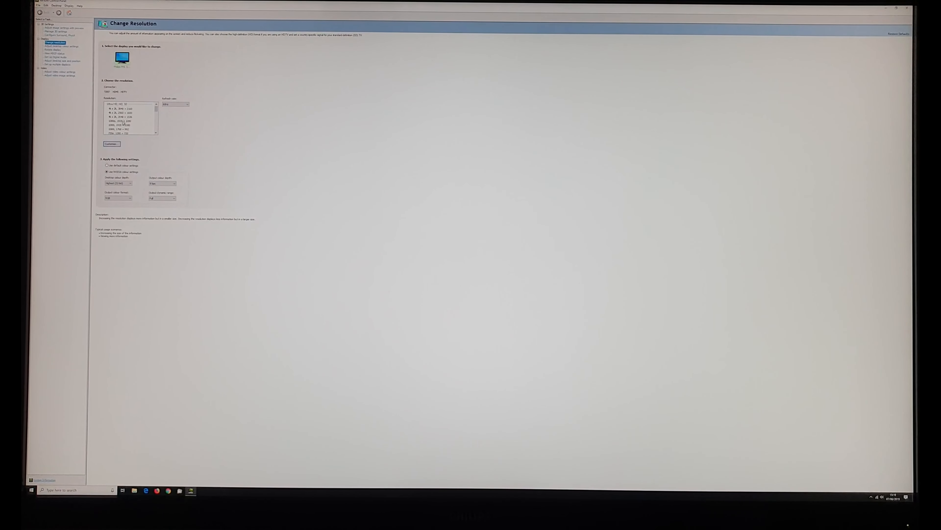
Select Display > Change Resolution in the NVIDIA Control Panel task tree.
click(123, 121)
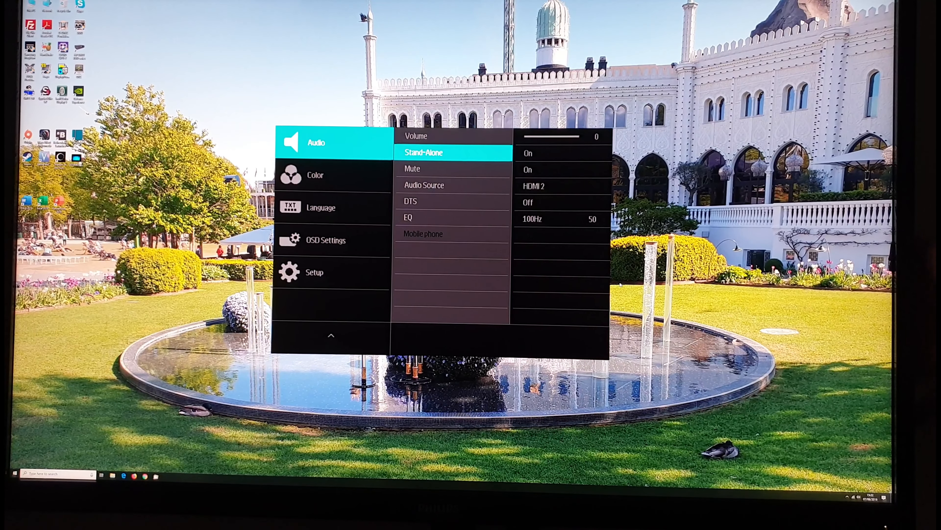
Review Mute On/Off in Audio, then show Audio Source with HDMI 2 checked.
click(562, 153)
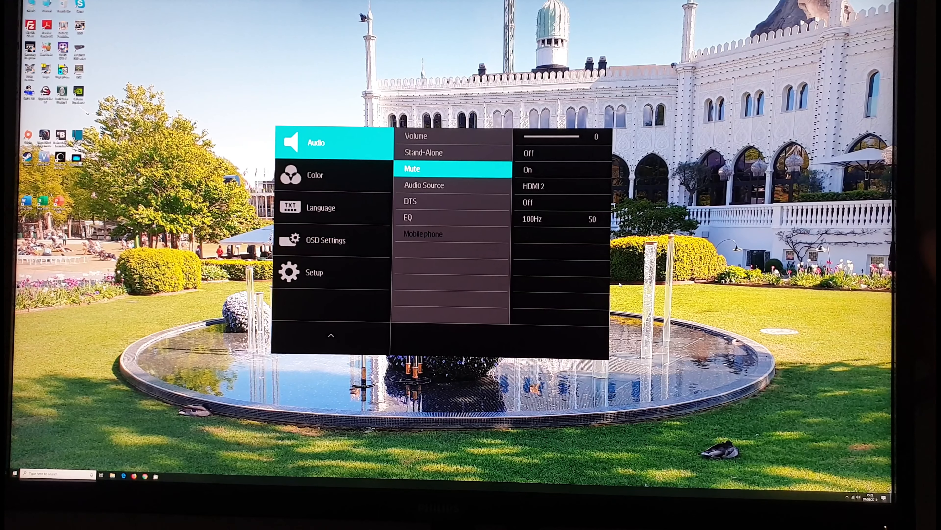
click(412, 169)
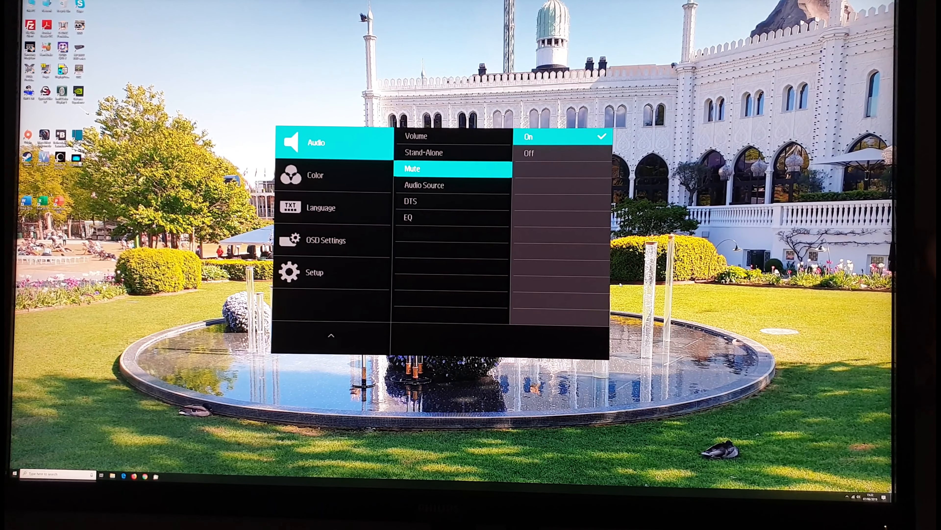
click(564, 153)
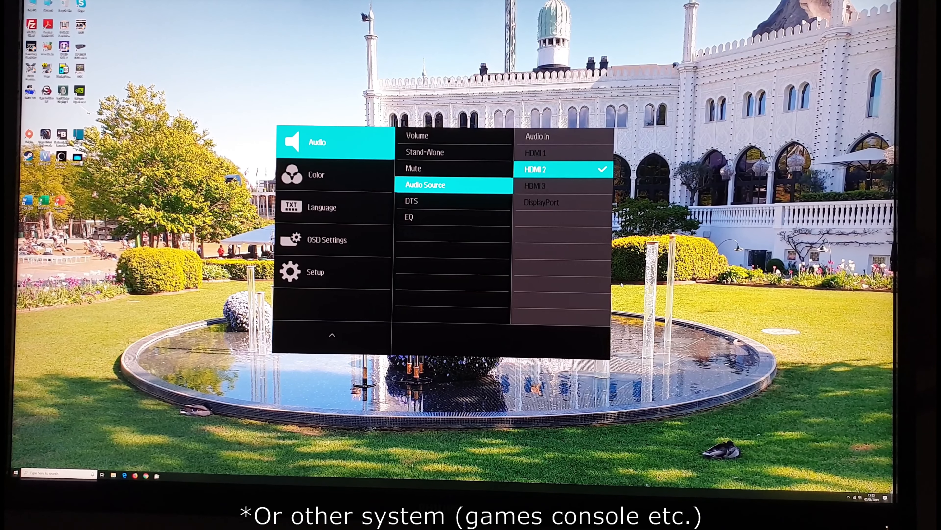
Keep HDMI 2 as audio source, Mute On, and switch DTS On.
click(411, 201)
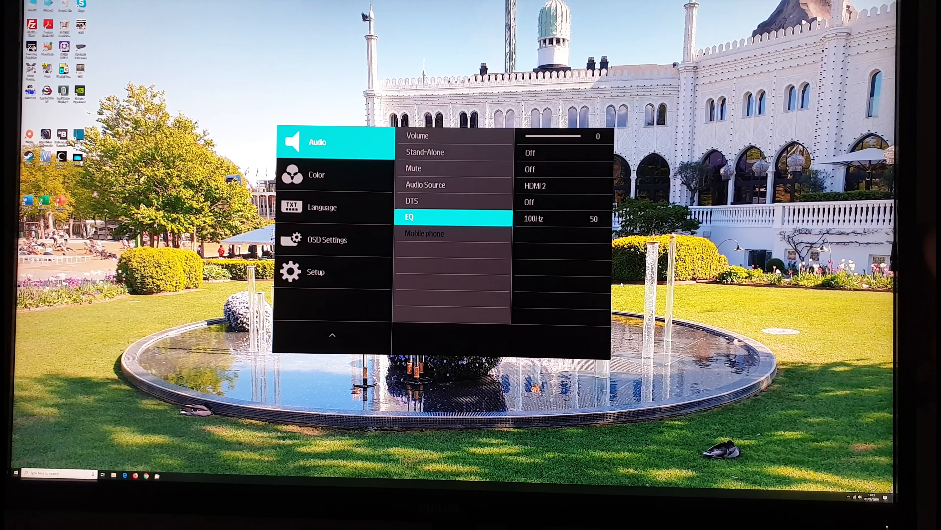
click(453, 217)
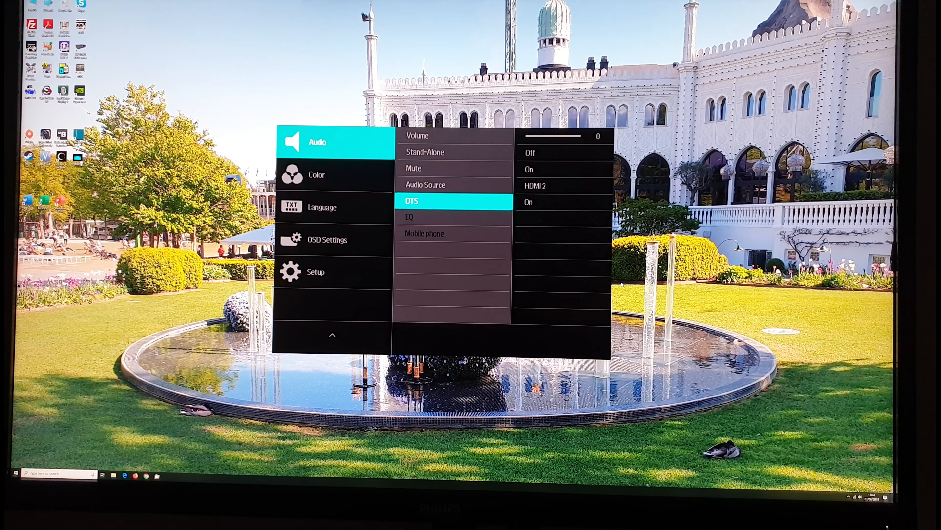
Enter LowBlue Mode in the main menu, showing Off checked.
key(Up)
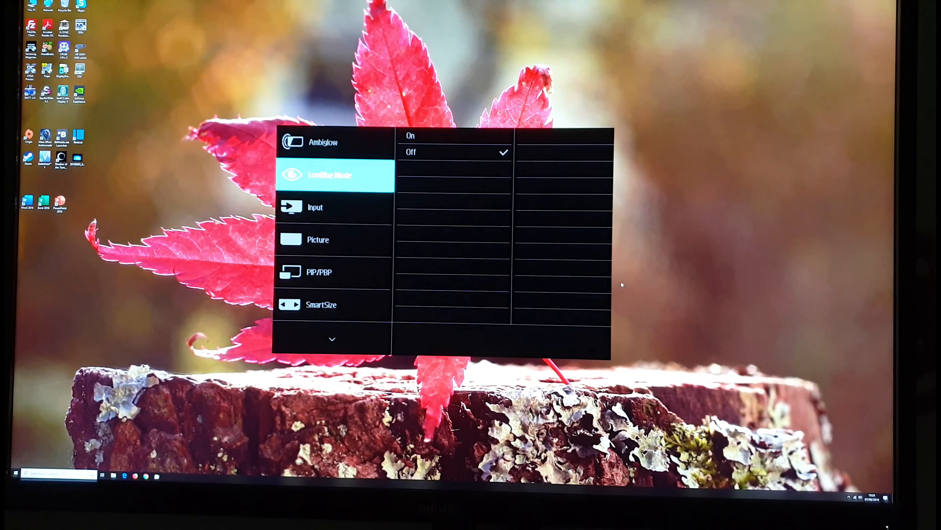
Choose User Define colour with Red 100, Green 99, Blue 99.
click(318, 240)
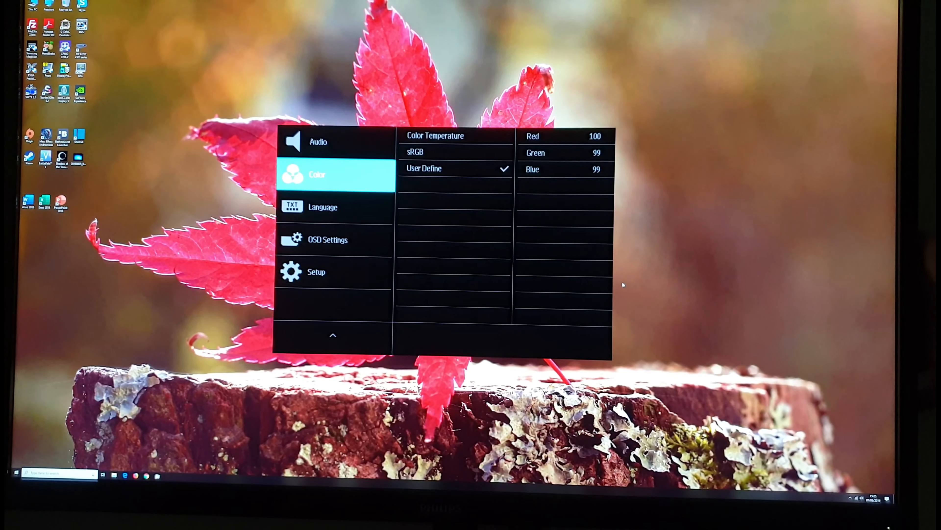
Show the menu language list and keep English as the selected language.
click(323, 206)
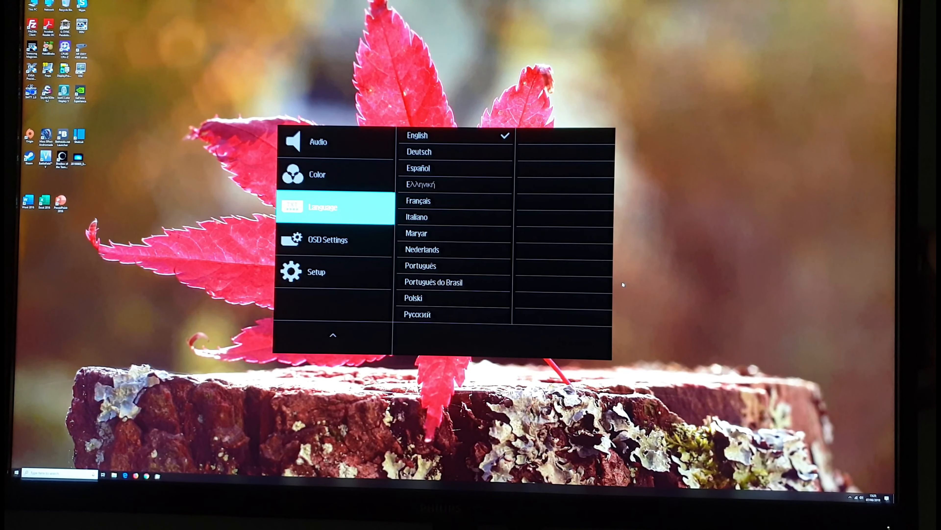
click(327, 240)
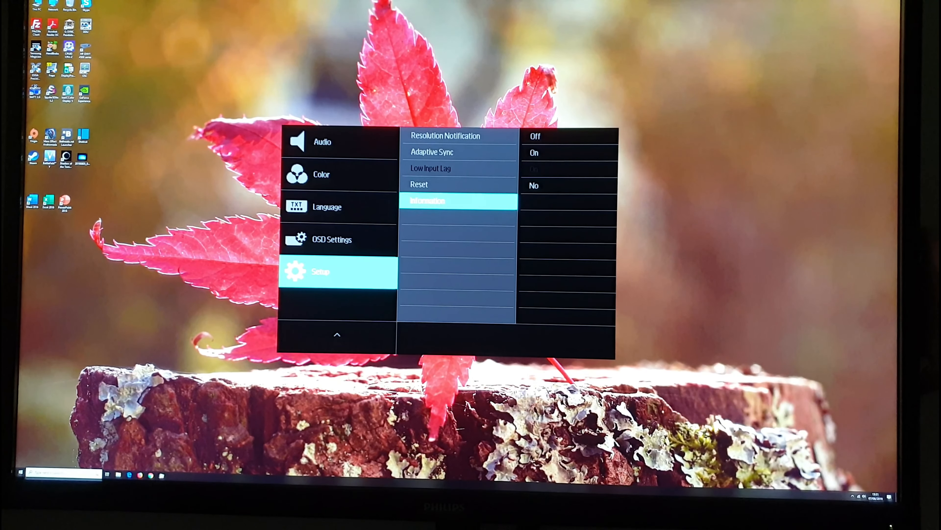
Display the Information page showing model 326M6V at 3840x2160@60Hz.
click(459, 200)
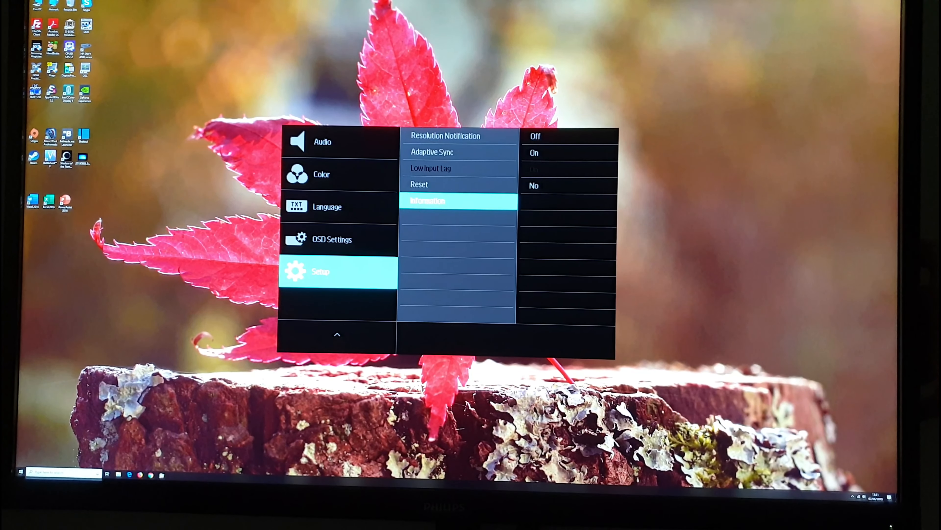
click(428, 202)
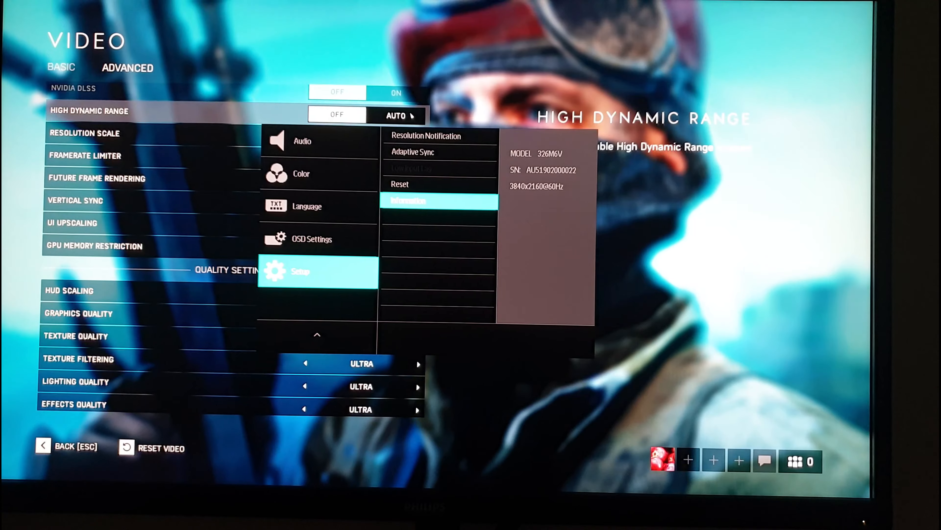
click(75, 445)
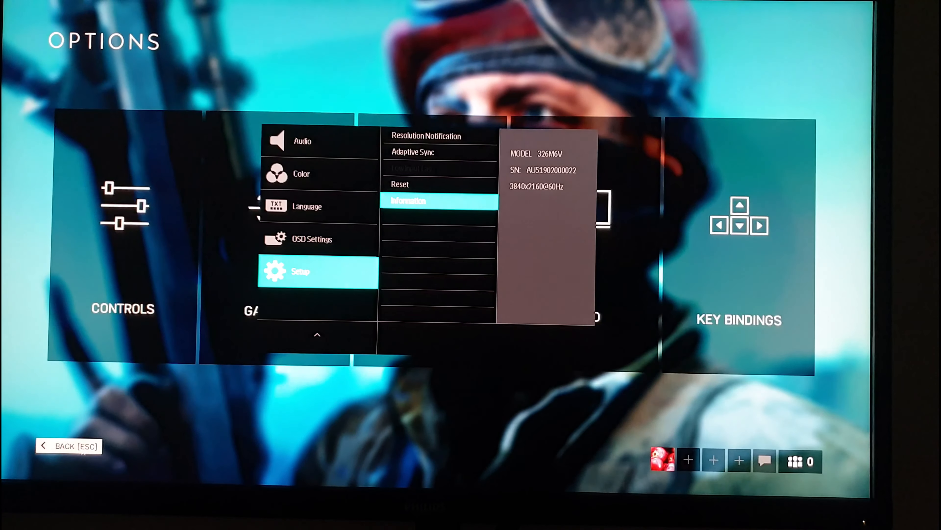